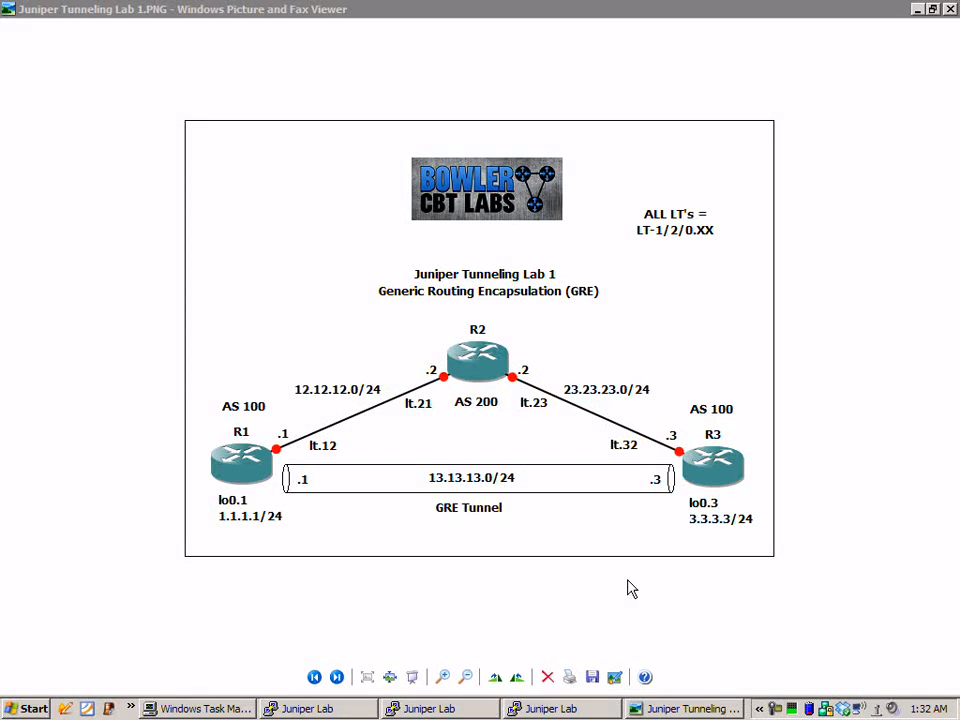
pyautogui.moveTo(878, 464)
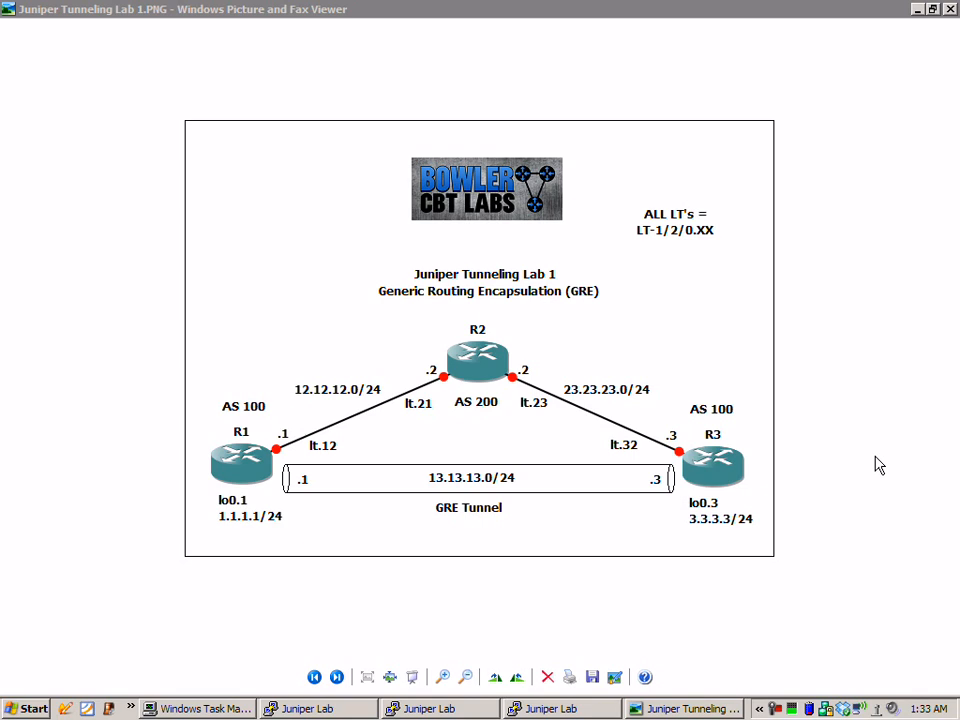
pyautogui.moveTo(493, 428)
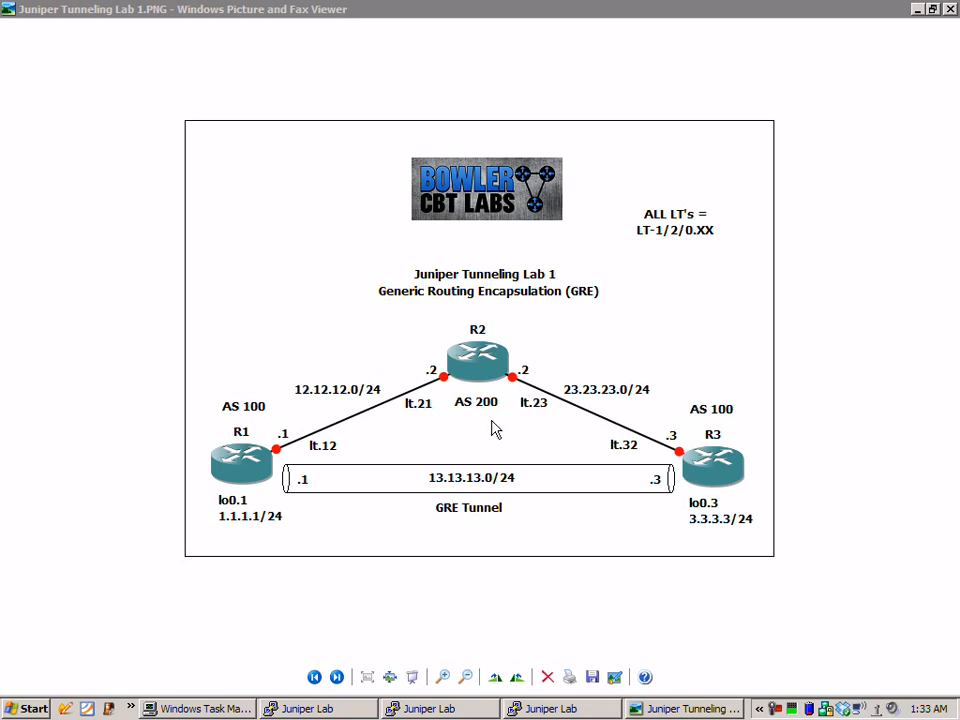
pyautogui.moveTo(277, 440)
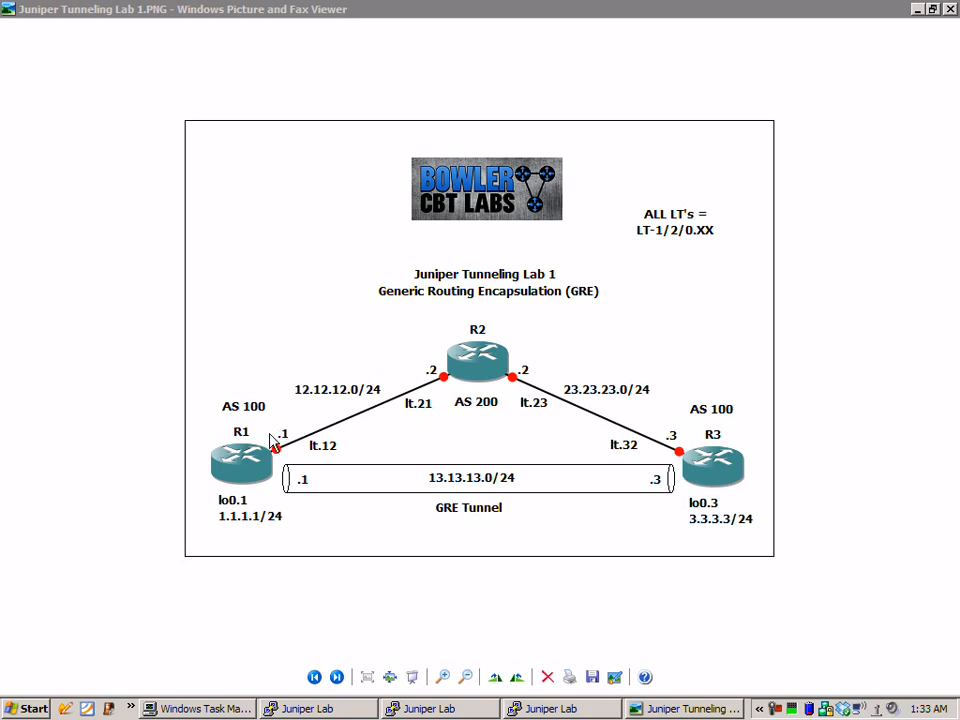
pyautogui.moveTo(278, 443)
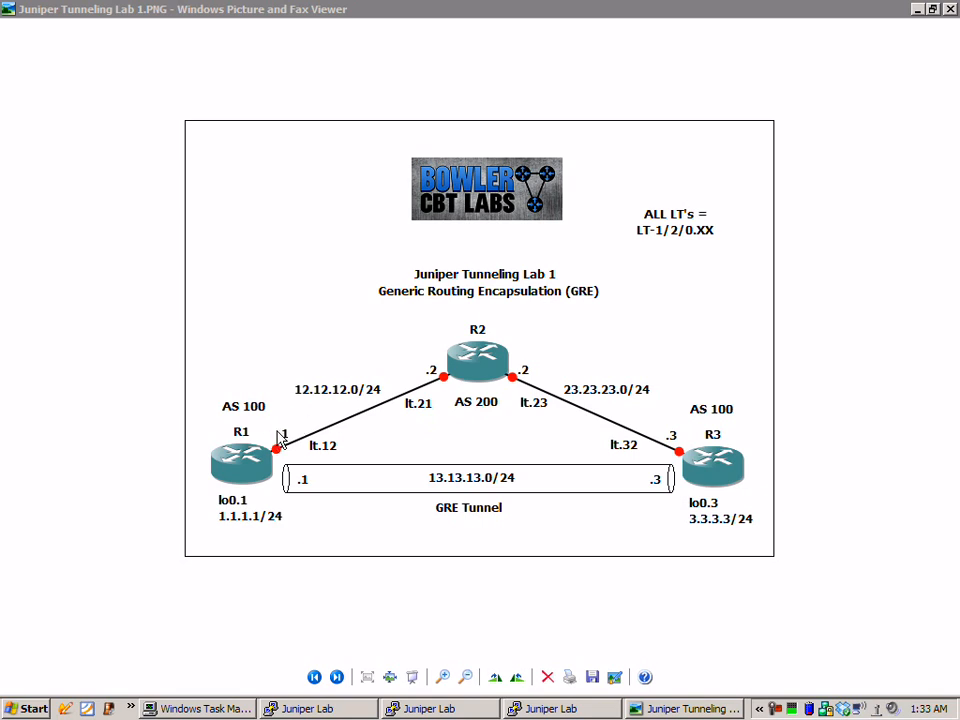
pyautogui.moveTo(327, 300)
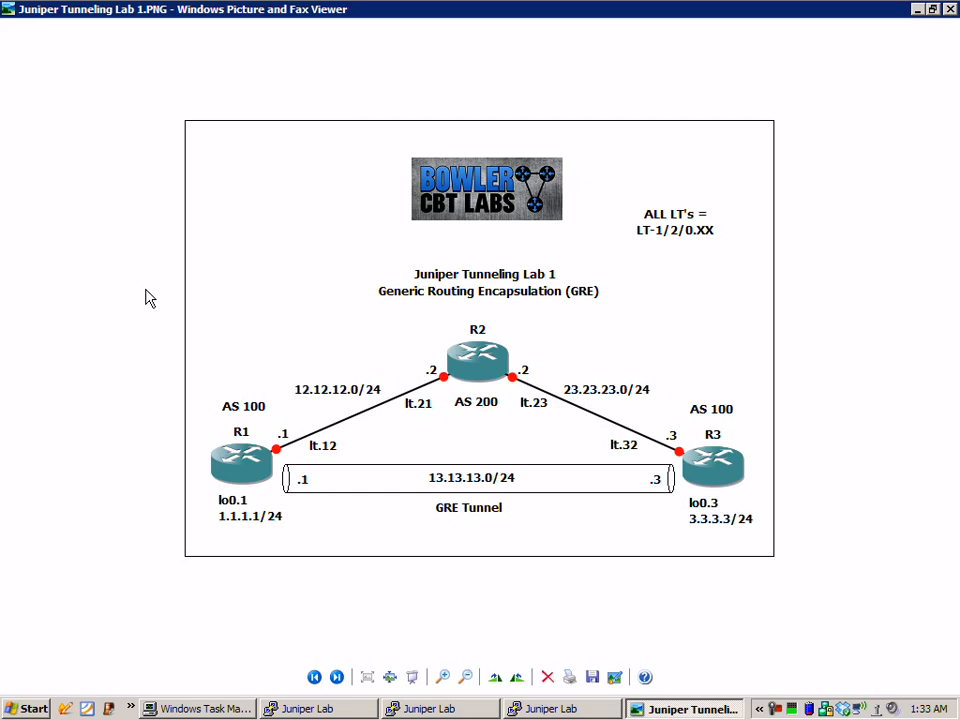
pyautogui.moveTo(630, 255)
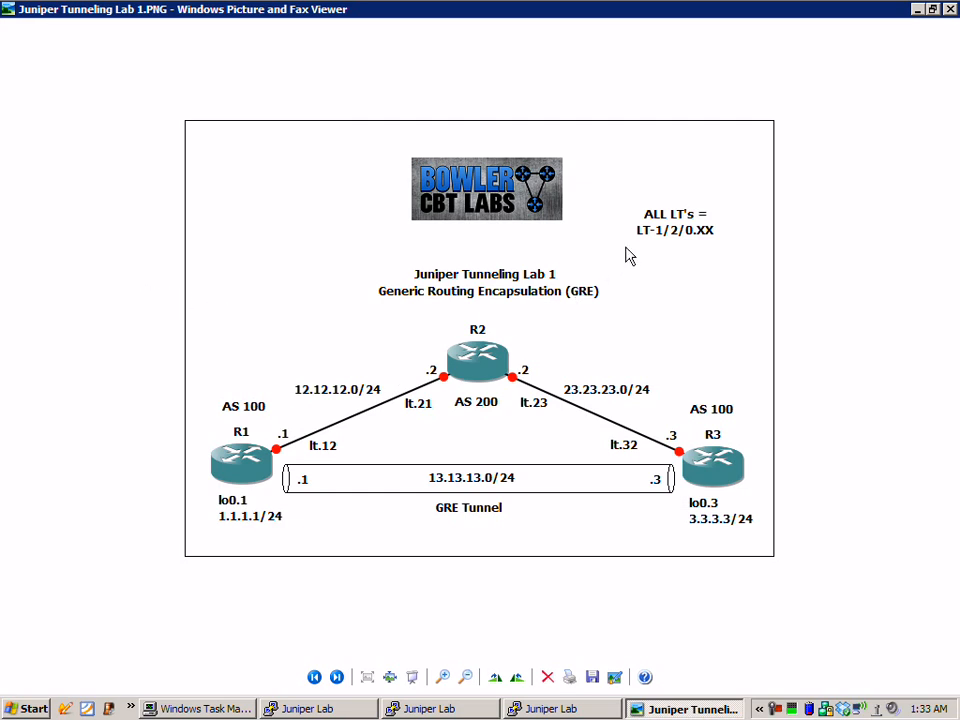
pyautogui.moveTo(670, 237)
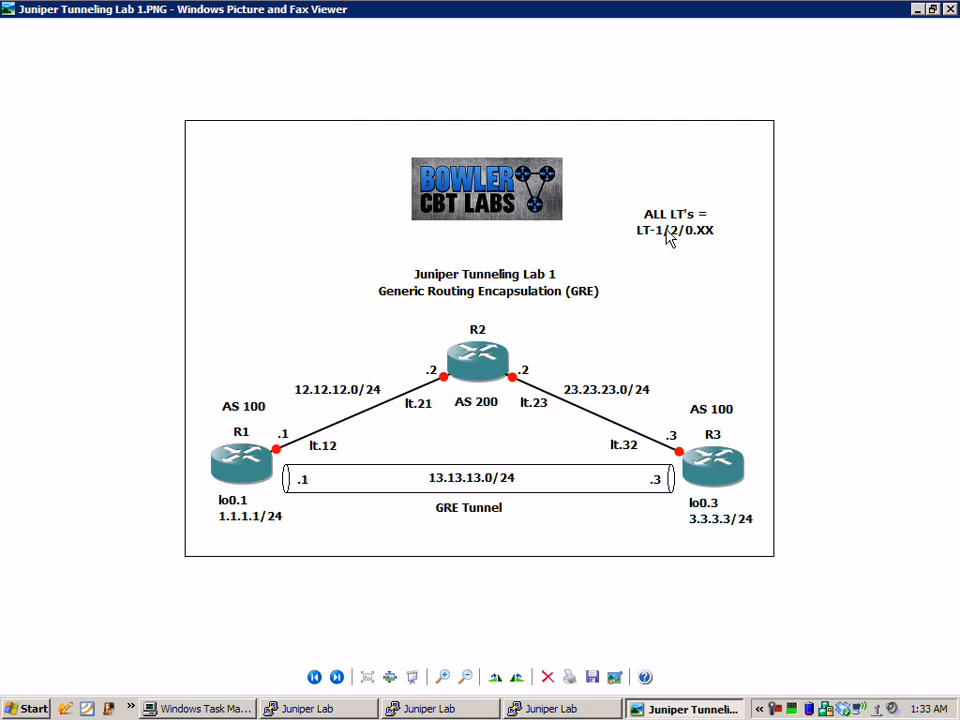
pyautogui.moveTo(658, 232)
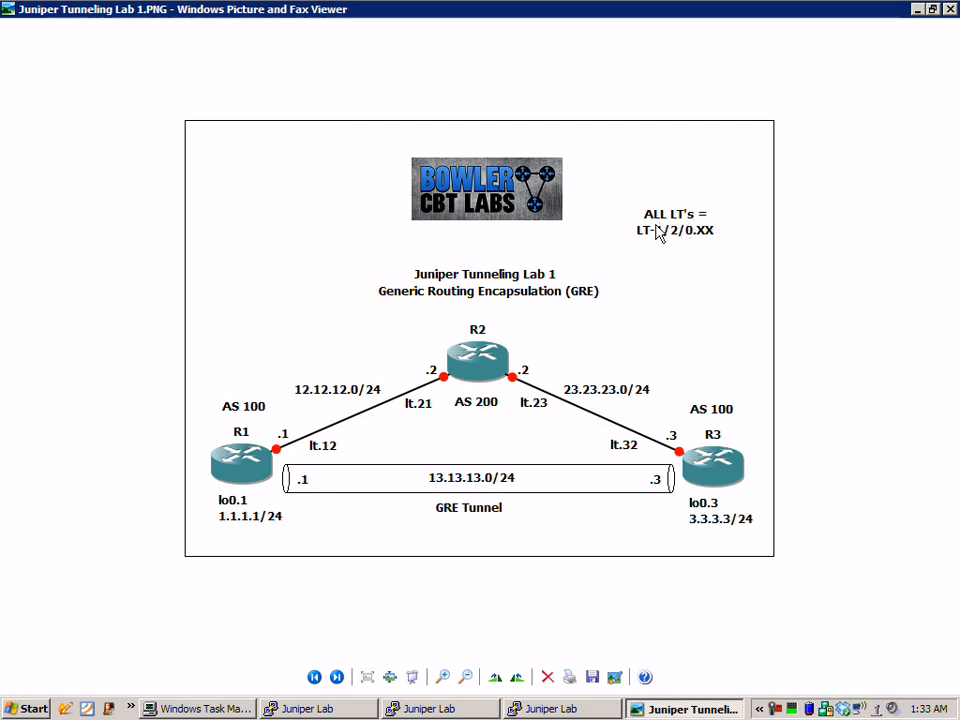
pyautogui.moveTo(690, 250)
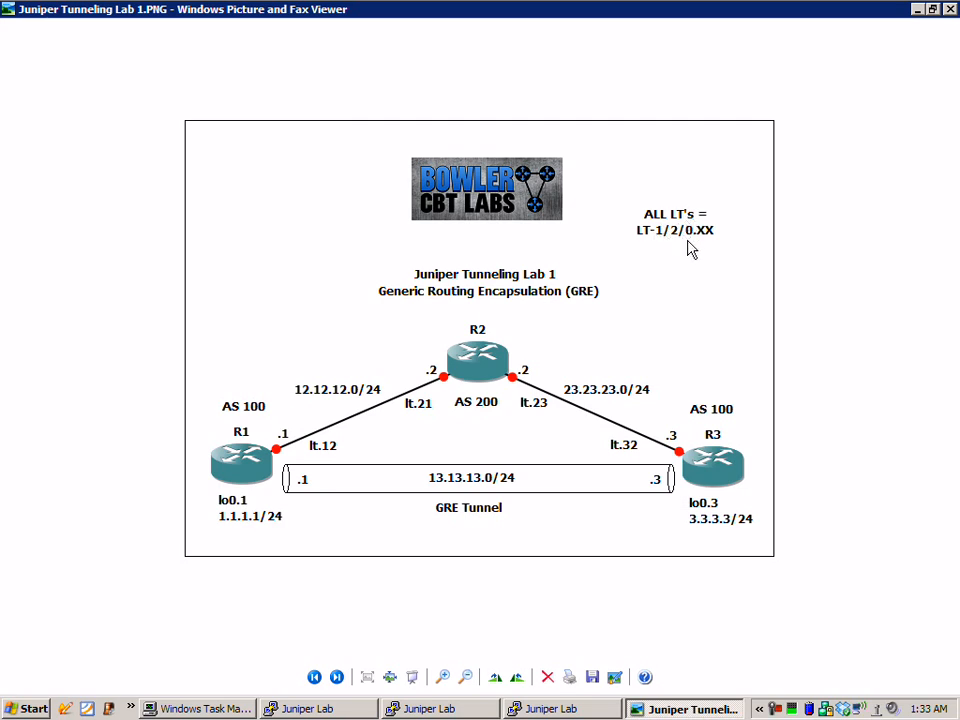
pyautogui.moveTo(350, 427)
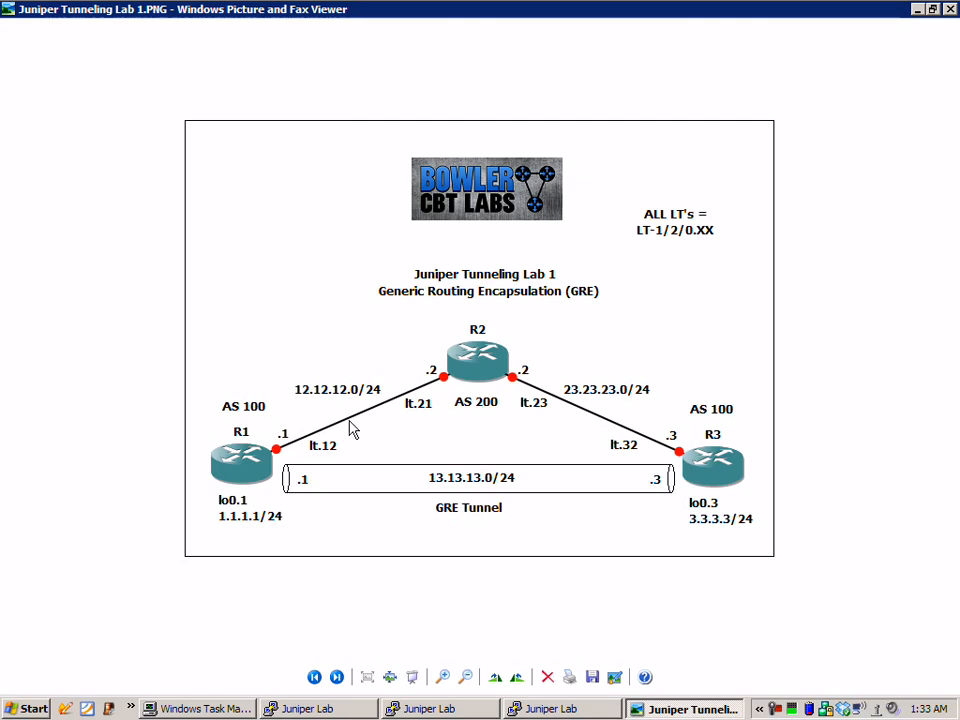
pyautogui.moveTo(330, 432)
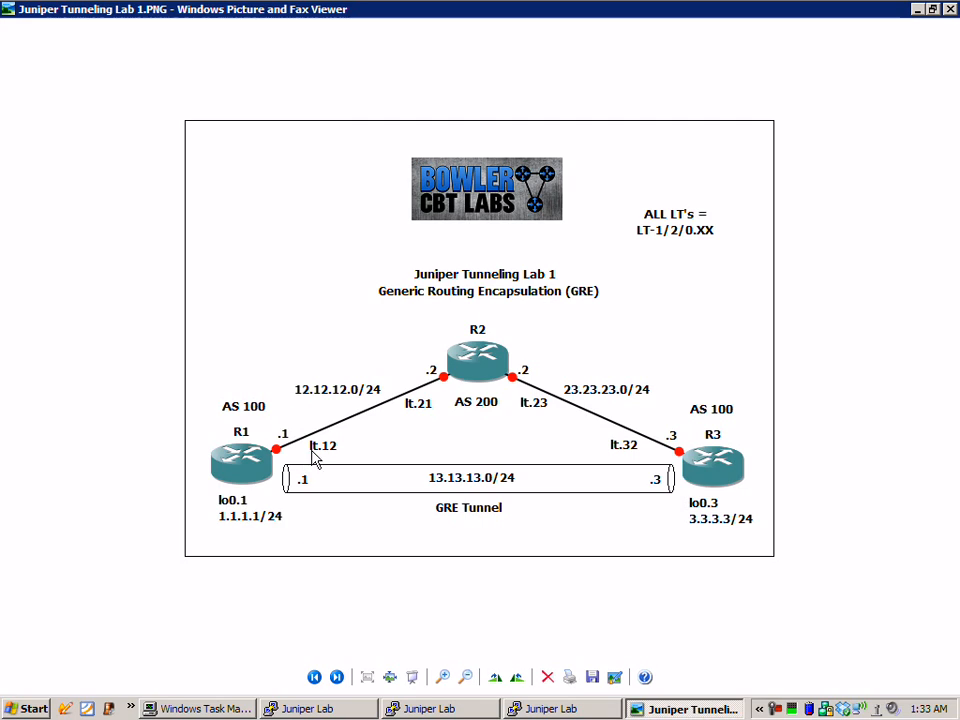
pyautogui.moveTo(388, 449)
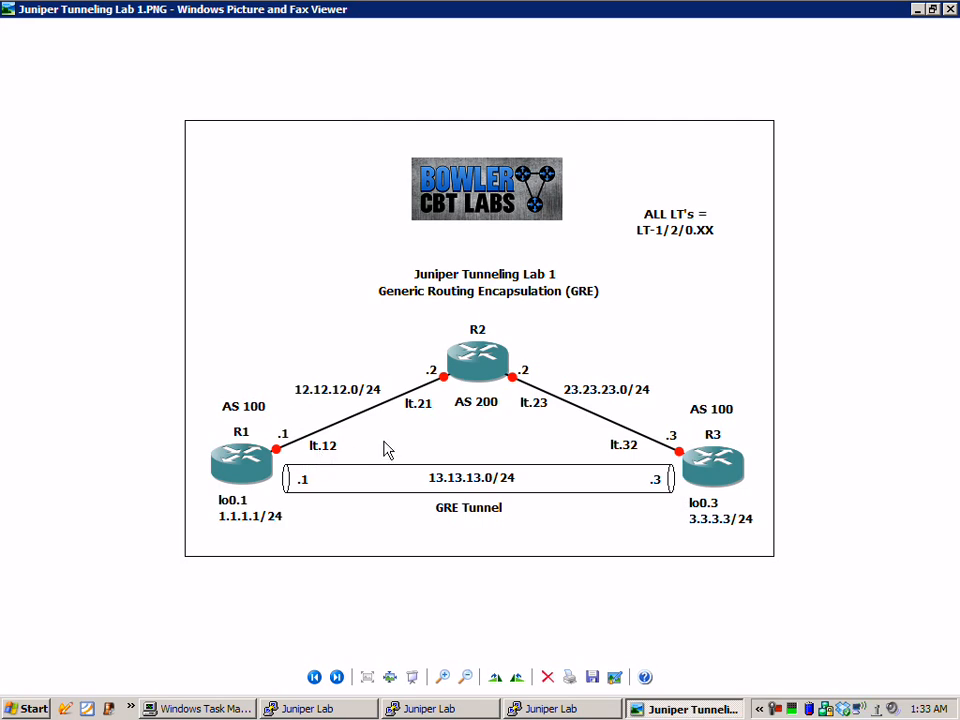
pyautogui.moveTo(490, 418)
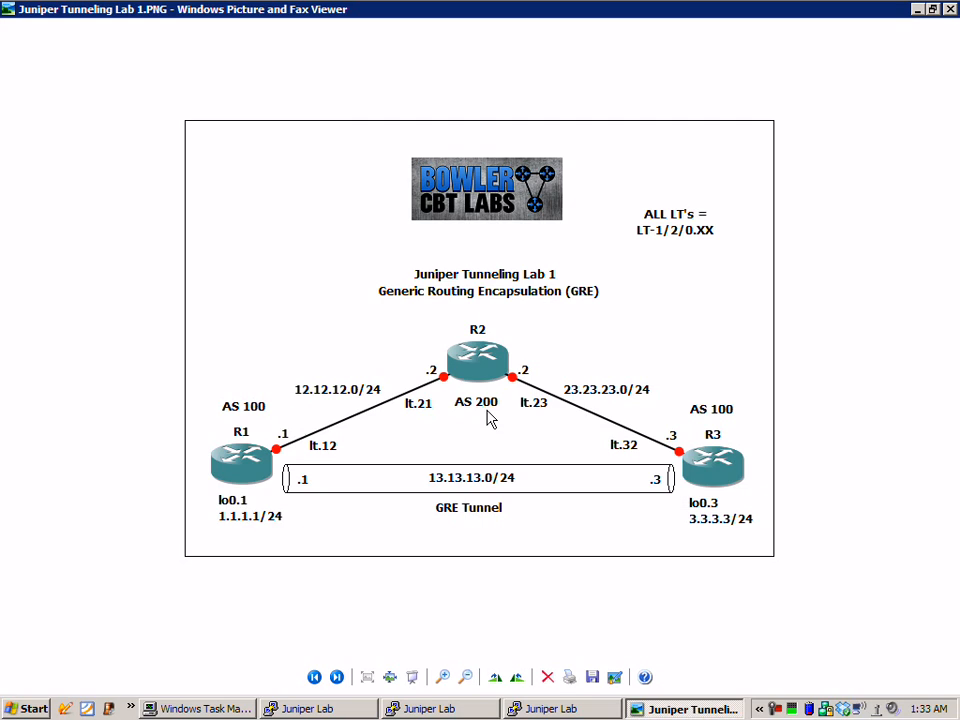
pyautogui.moveTo(330, 462)
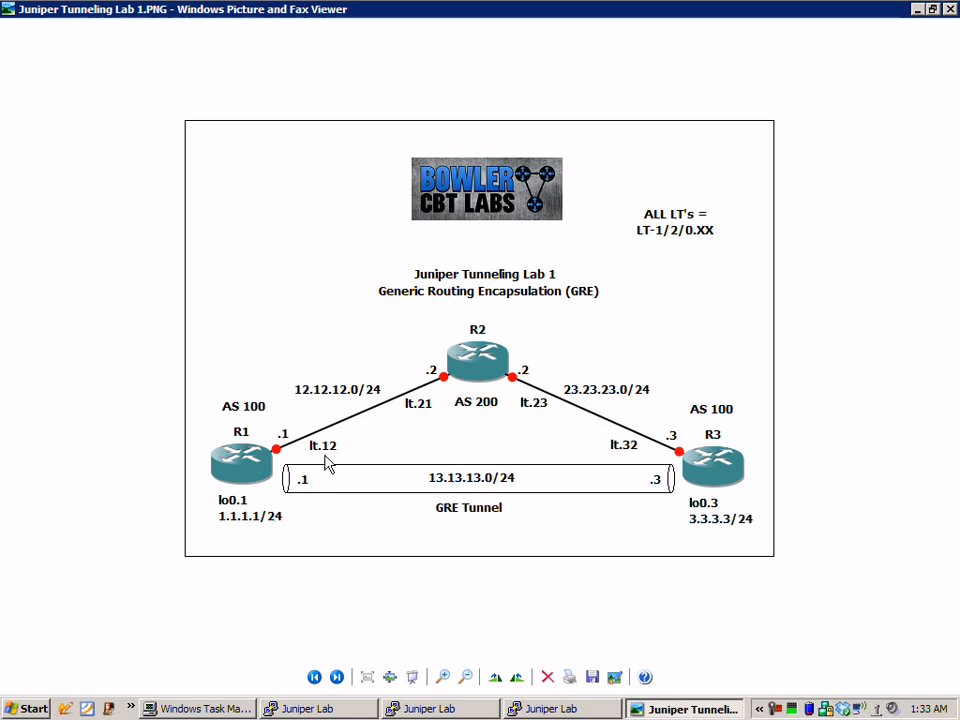
pyautogui.moveTo(315, 405)
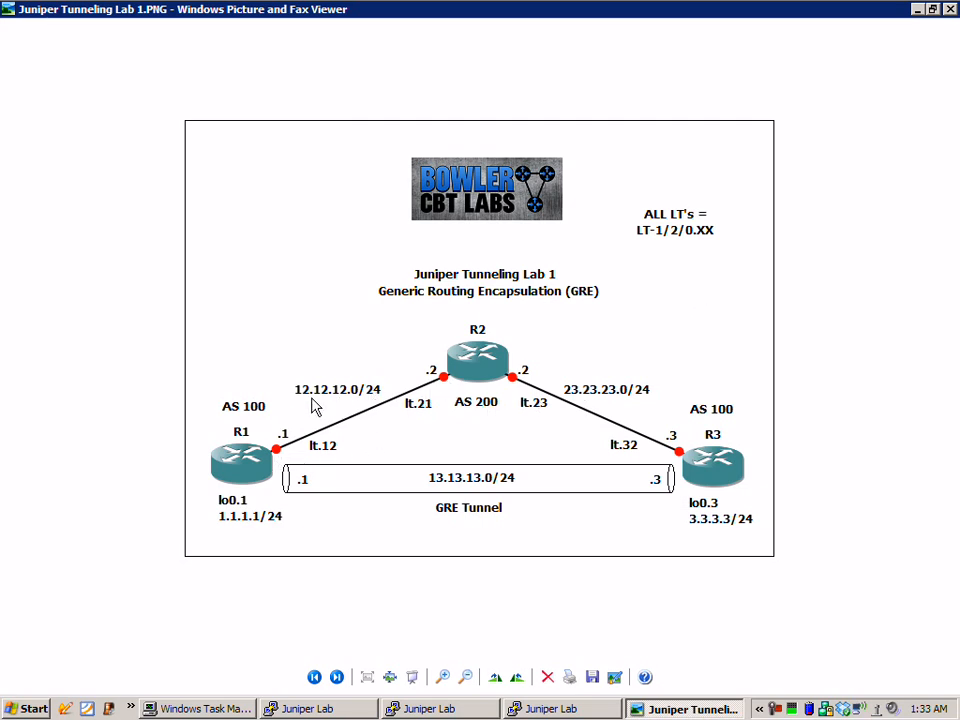
pyautogui.moveTo(627, 403)
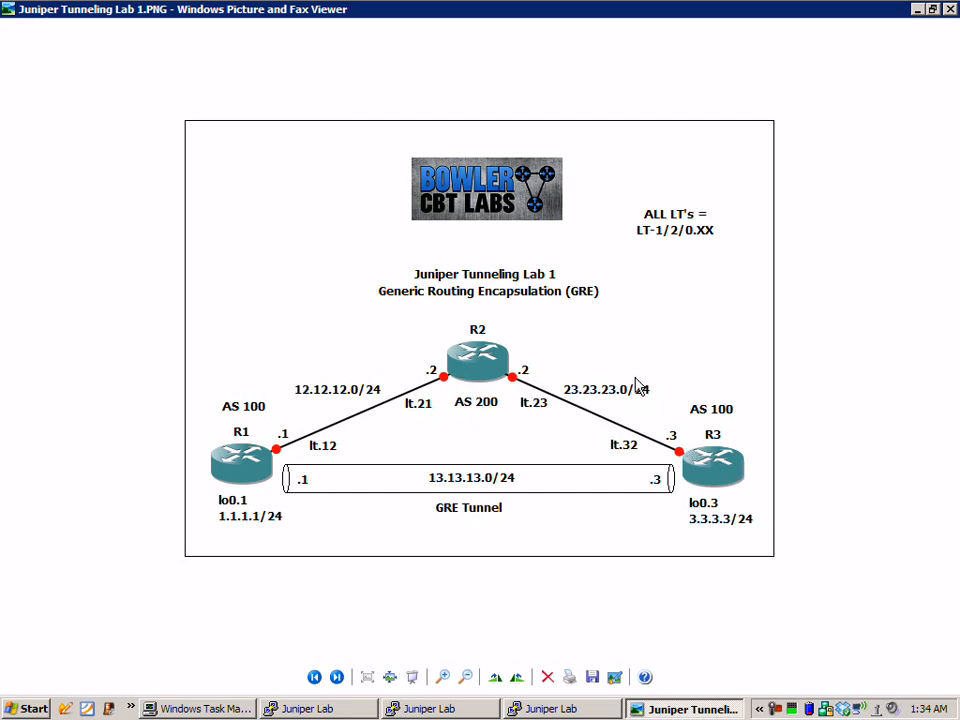
pyautogui.moveTo(335, 418)
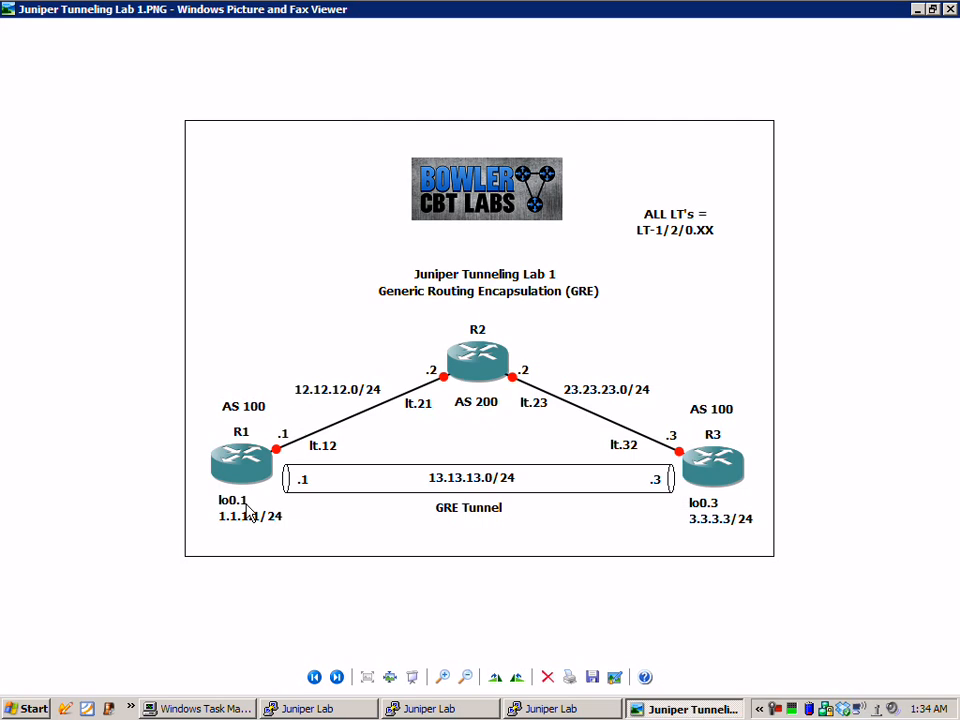
pyautogui.moveTo(225, 520)
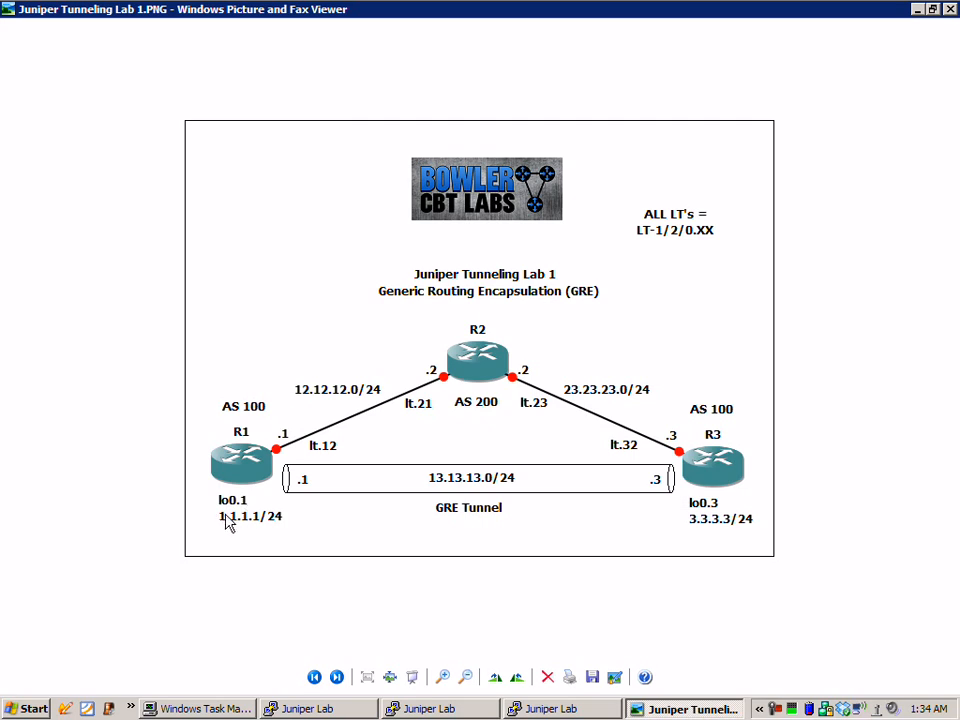
pyautogui.moveTo(697, 453)
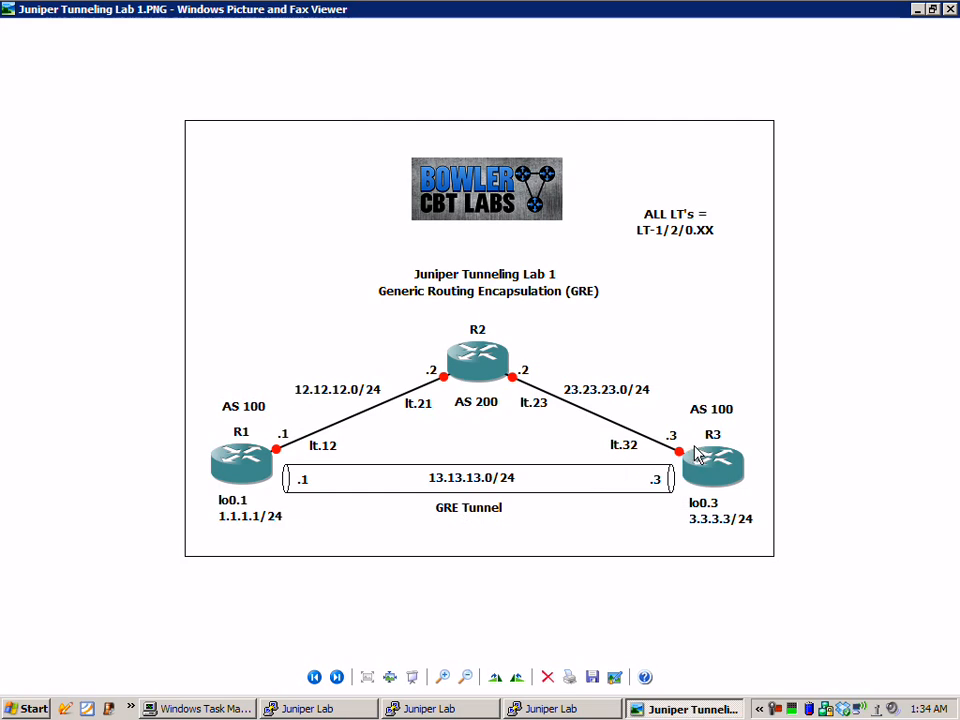
pyautogui.moveTo(695, 432)
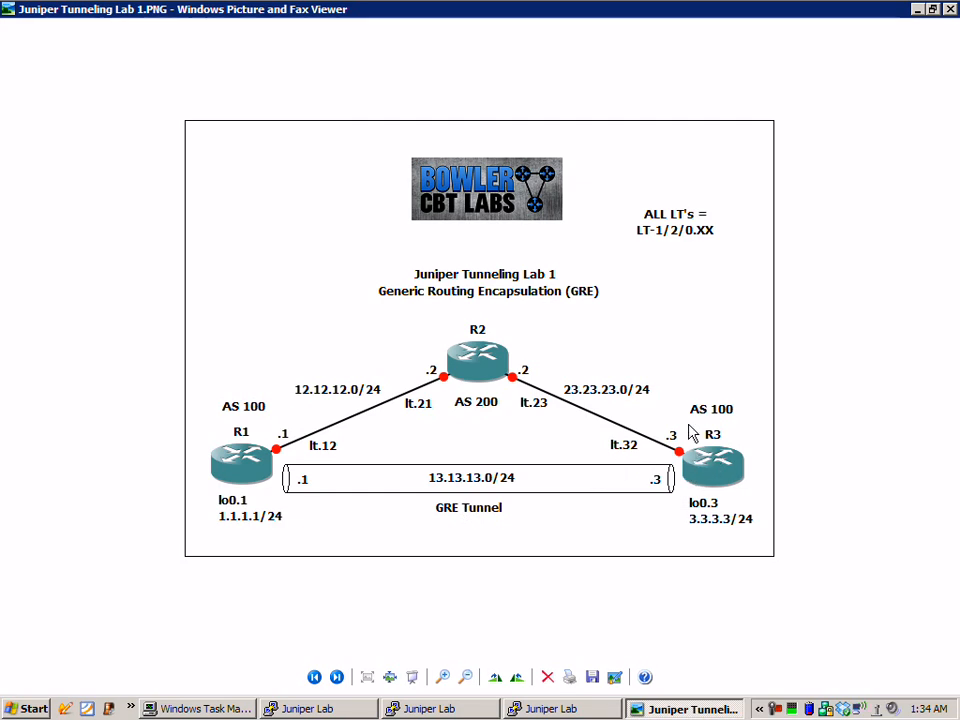
pyautogui.moveTo(710, 483)
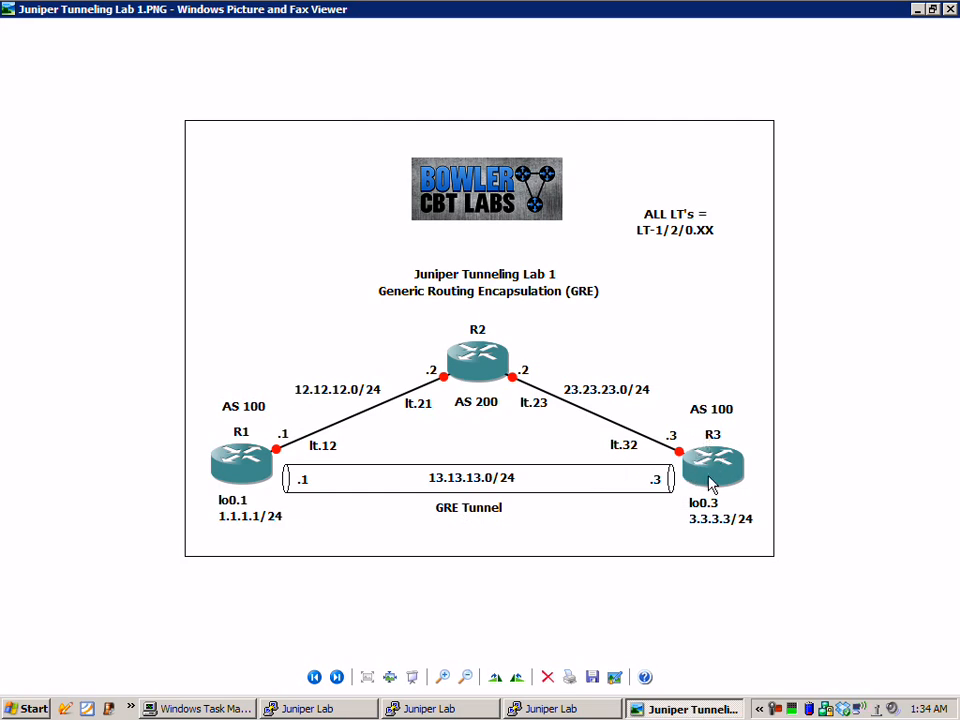
pyautogui.moveTo(707, 508)
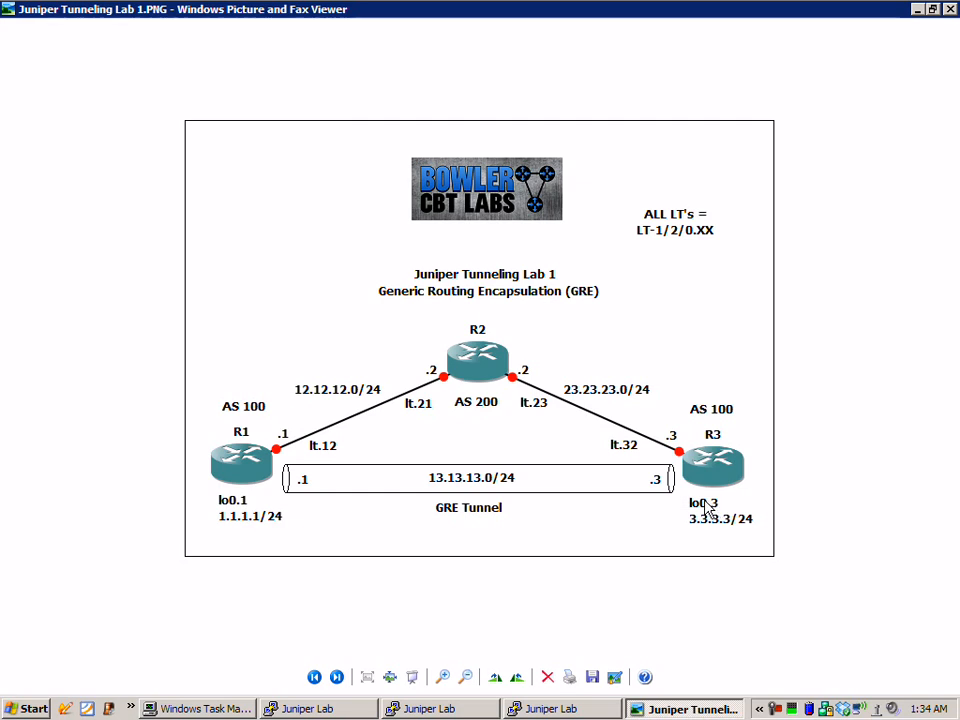
pyautogui.moveTo(430, 499)
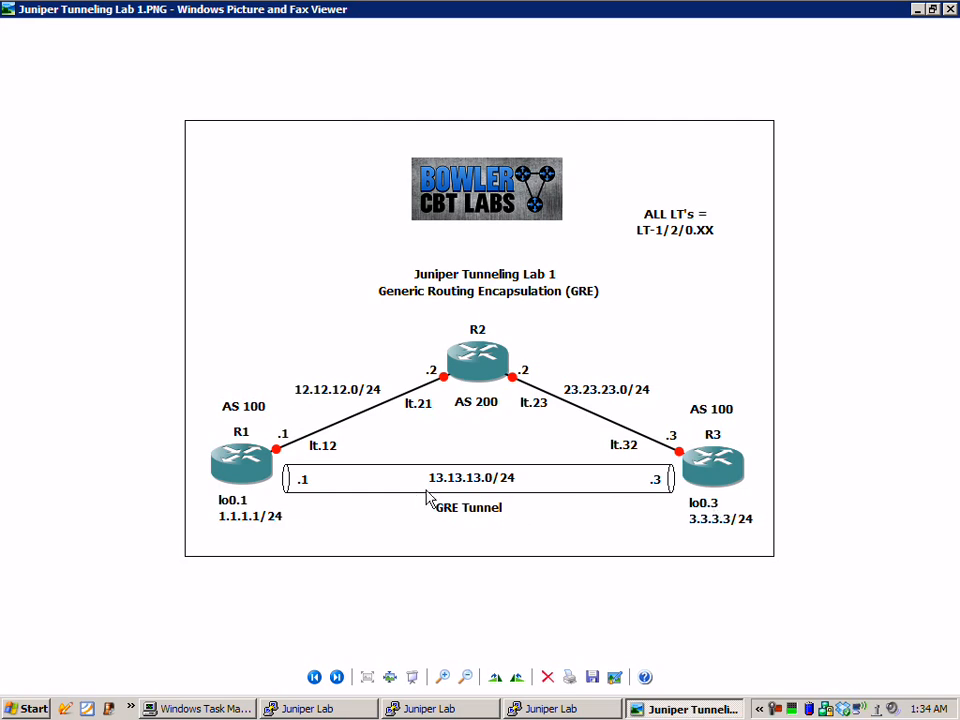
pyautogui.moveTo(240, 505)
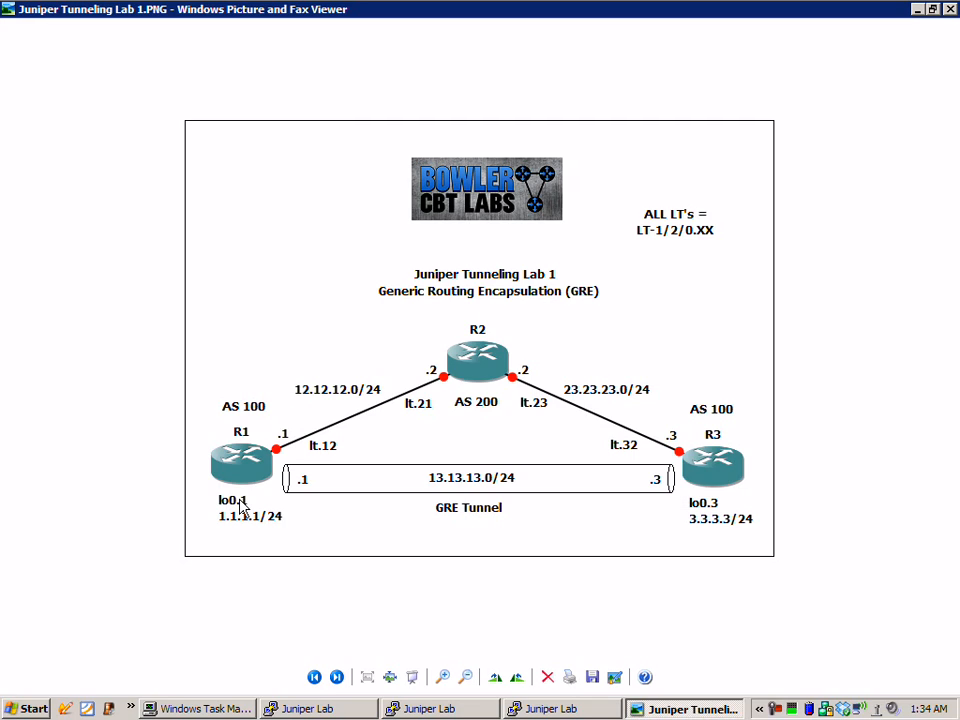
pyautogui.moveTo(418, 475)
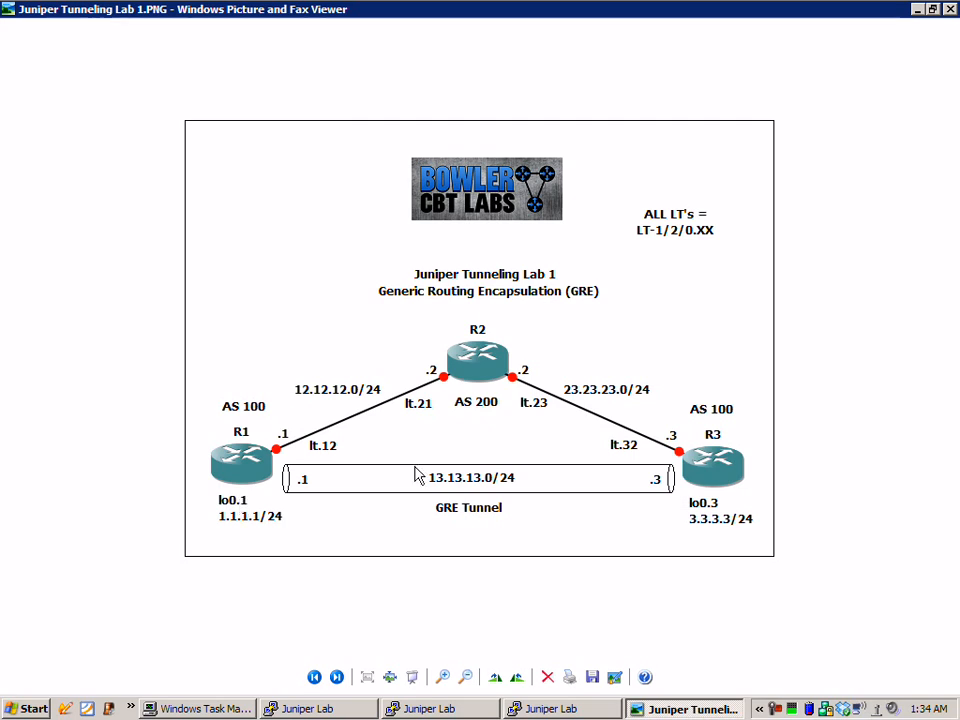
pyautogui.moveTo(490, 350)
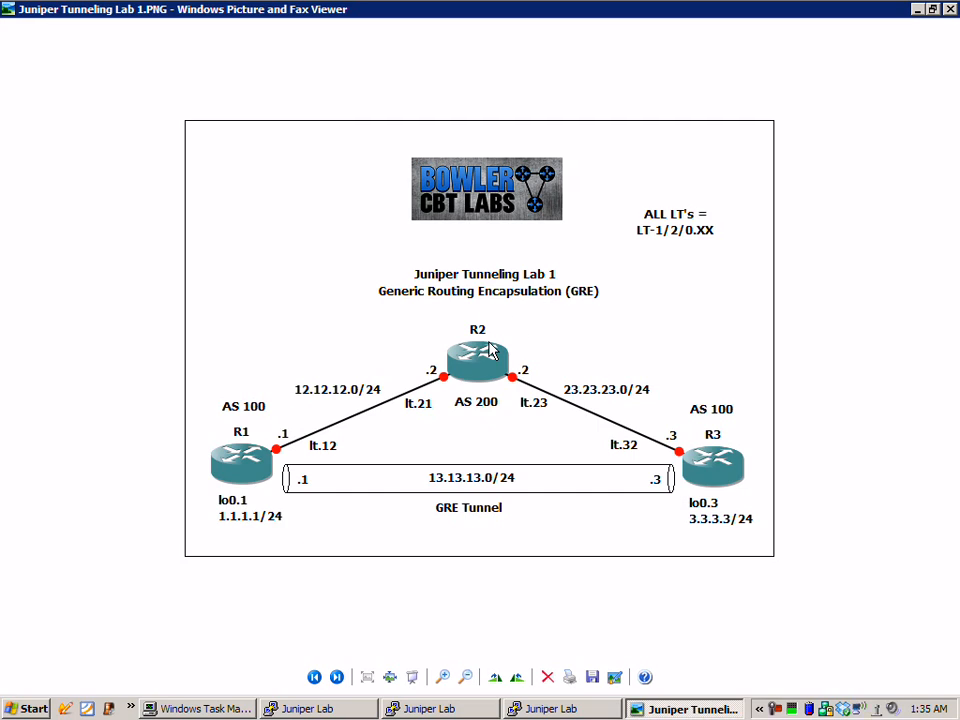
pyautogui.moveTo(341, 438)
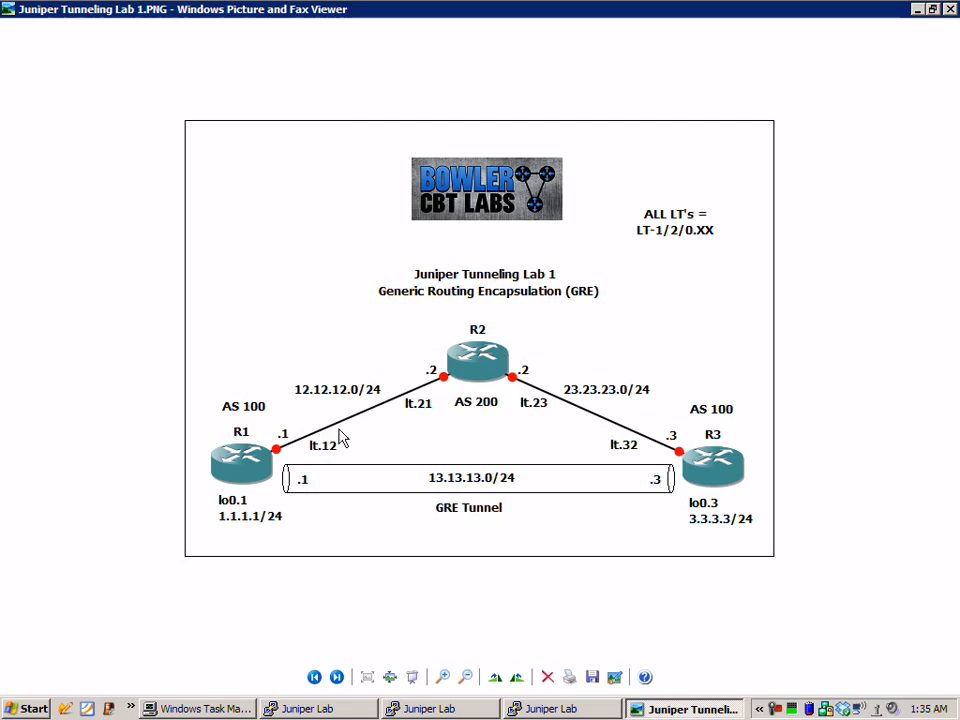
pyautogui.moveTo(740, 468)
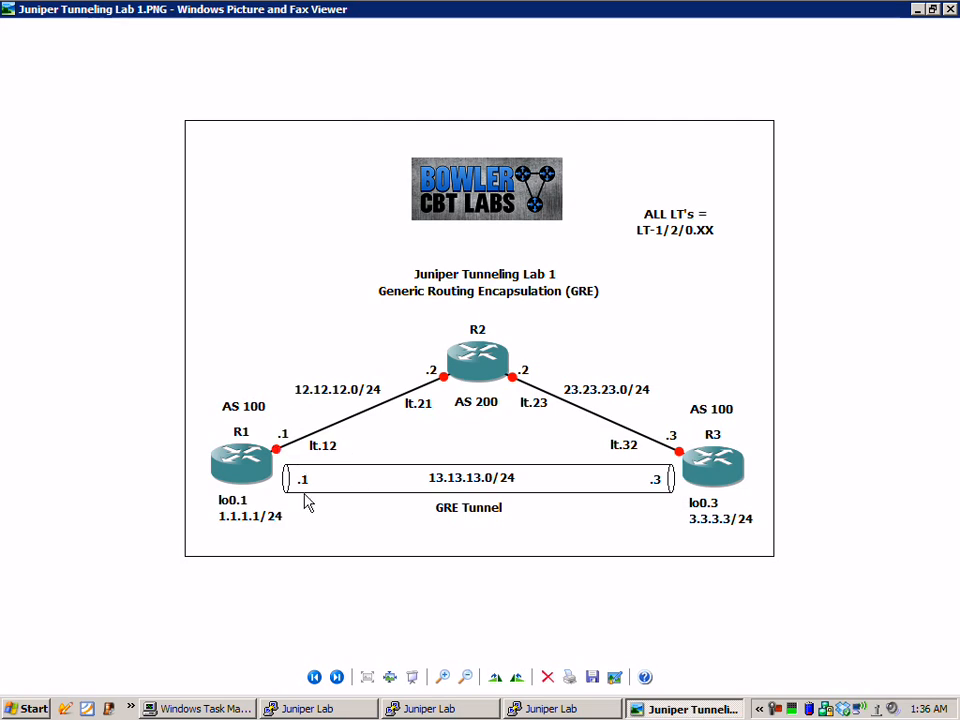
pyautogui.moveTo(530, 421)
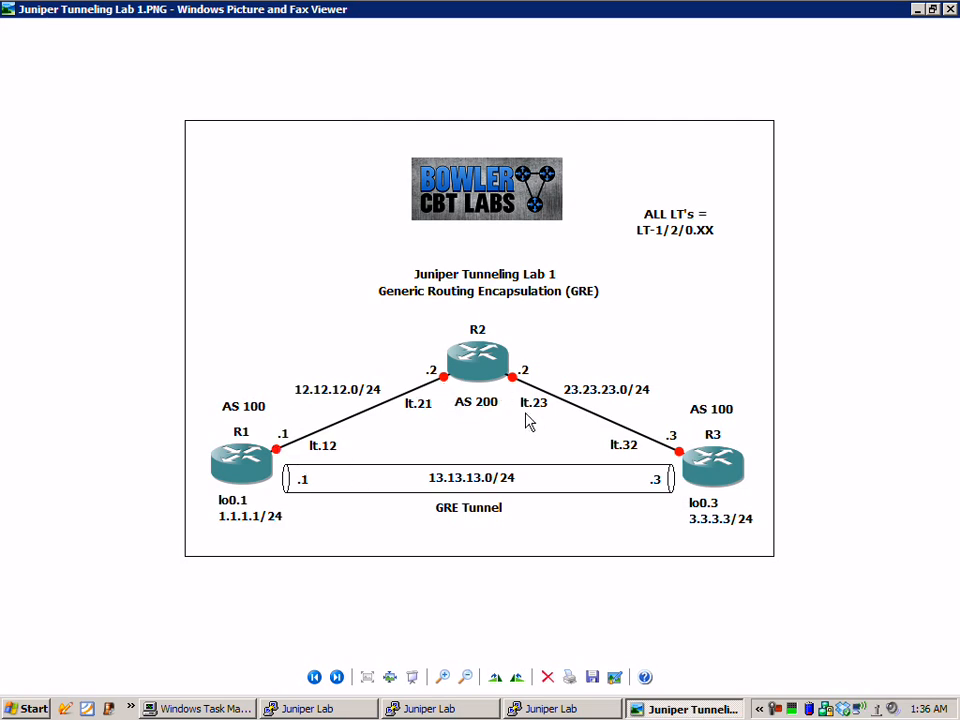
pyautogui.moveTo(655, 504)
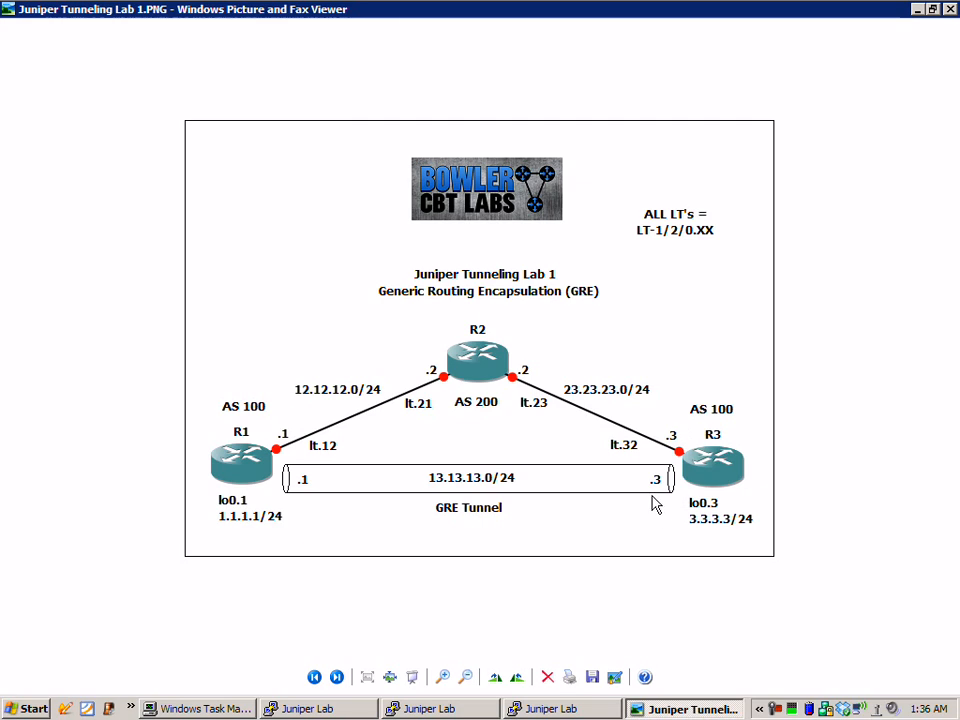
pyautogui.moveTo(587, 452)
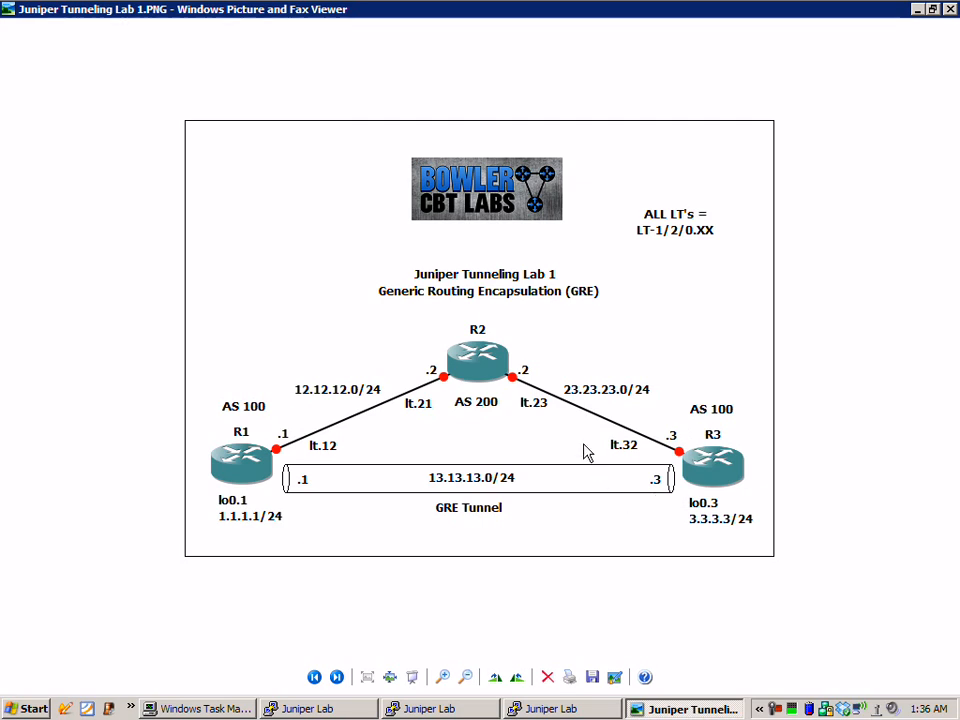
pyautogui.moveTo(678, 428)
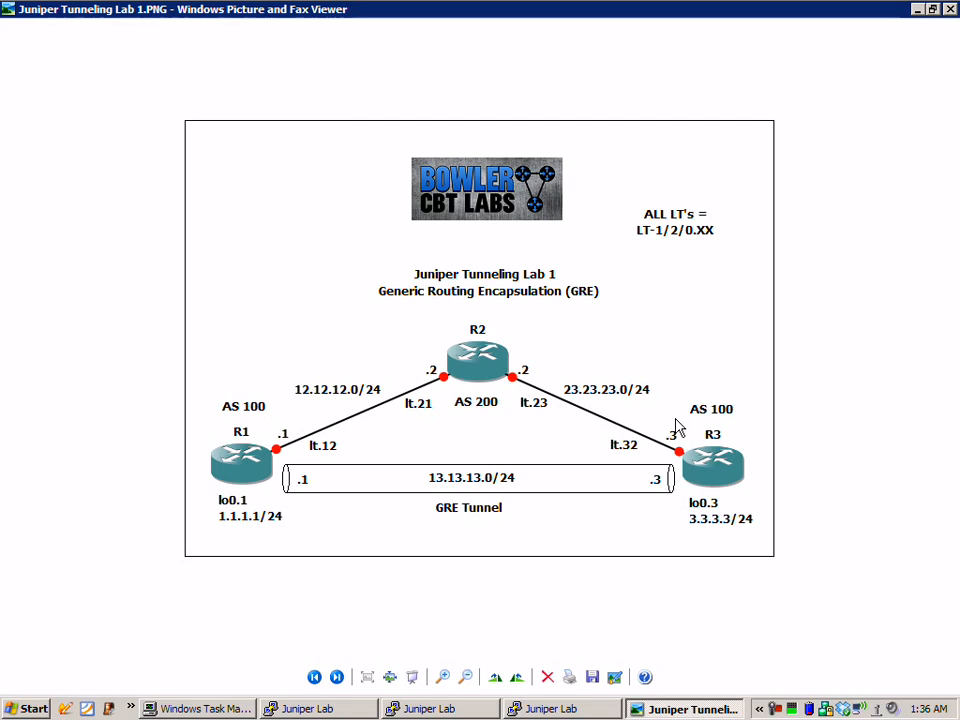
pyautogui.moveTo(916, 235)
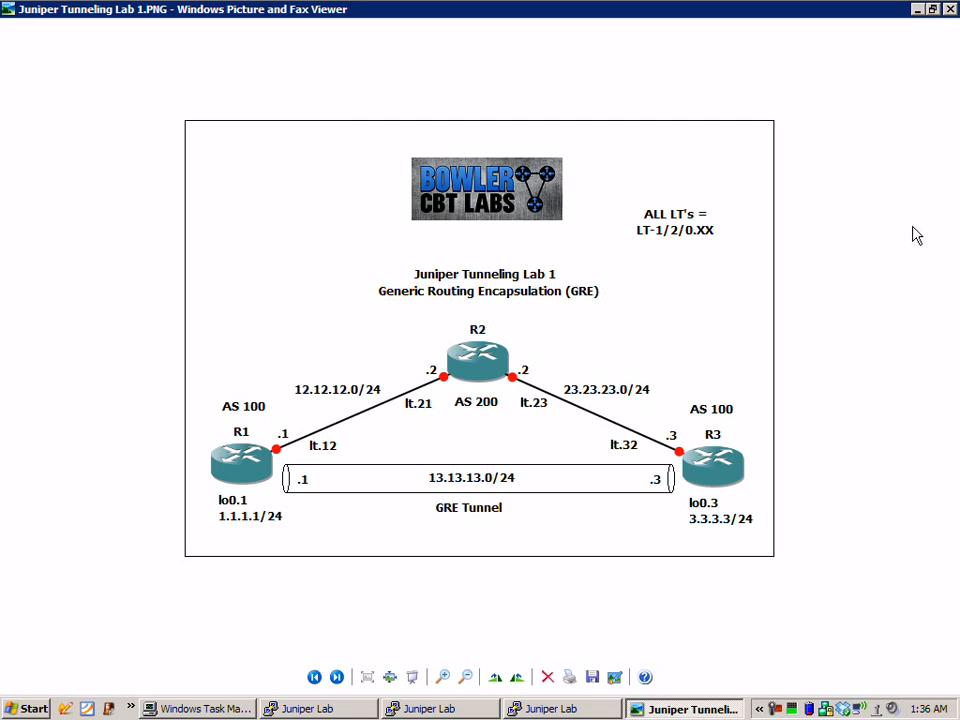